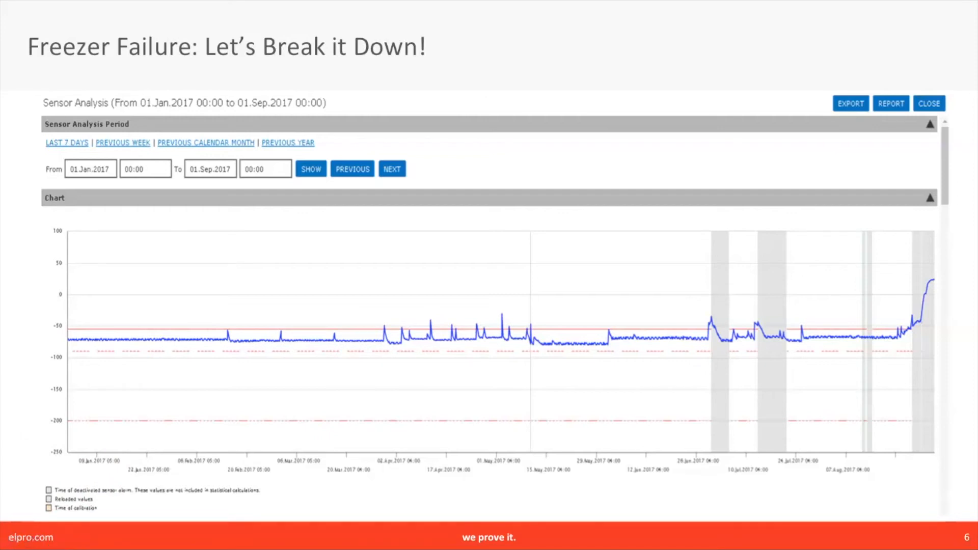
{"action": "mouse_move", "coordinate": [16, 313]}
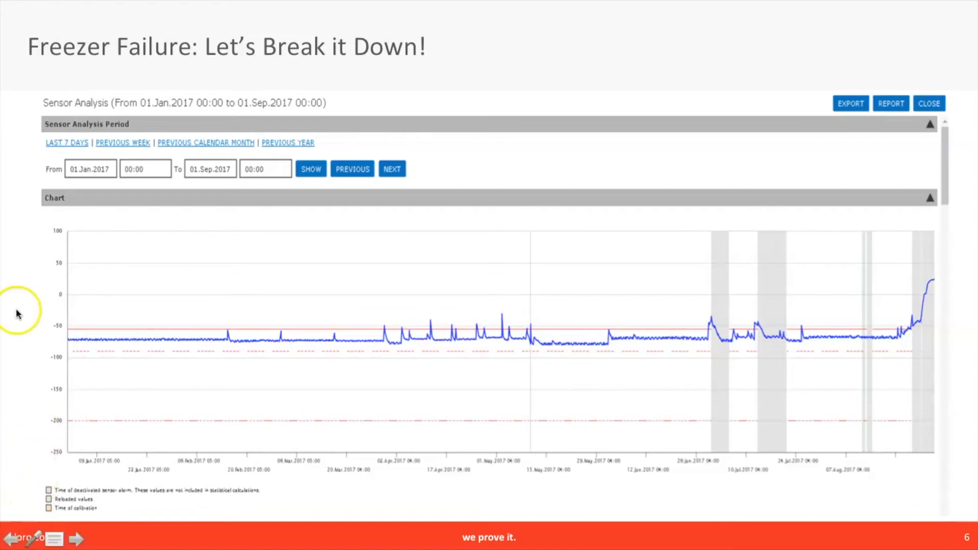
{"action": "mouse_move", "coordinate": [140, 325]}
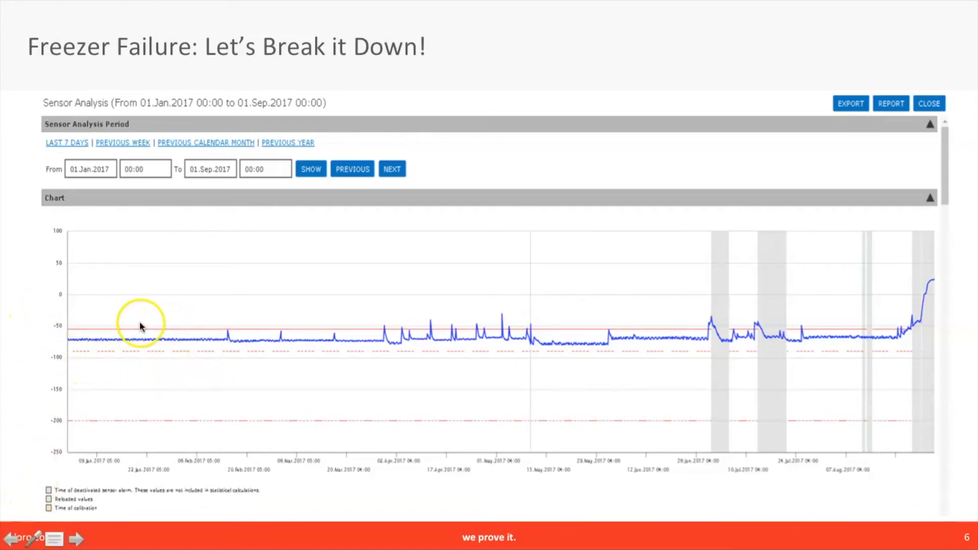
{"action": "mouse_move", "coordinate": [87, 367]}
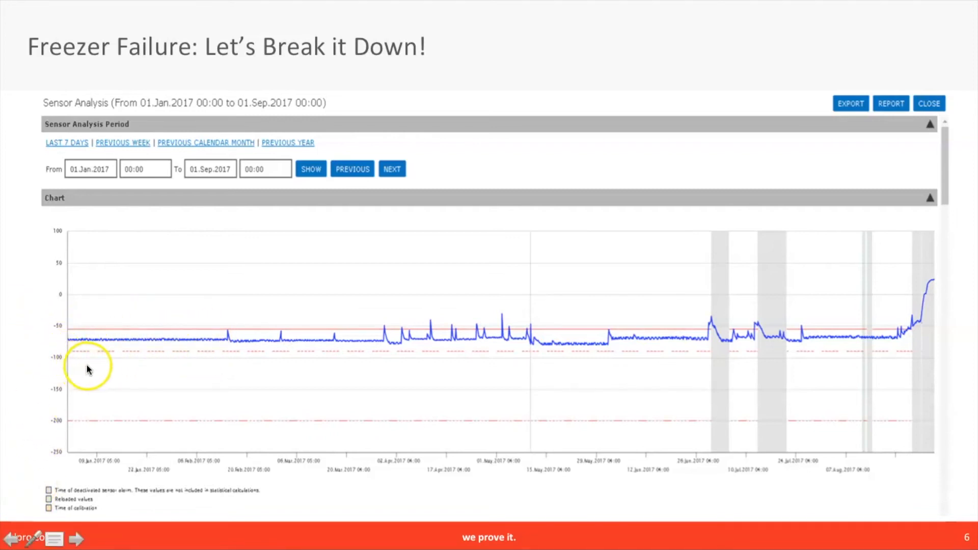
{"action": "mouse_move", "coordinate": [106, 371]}
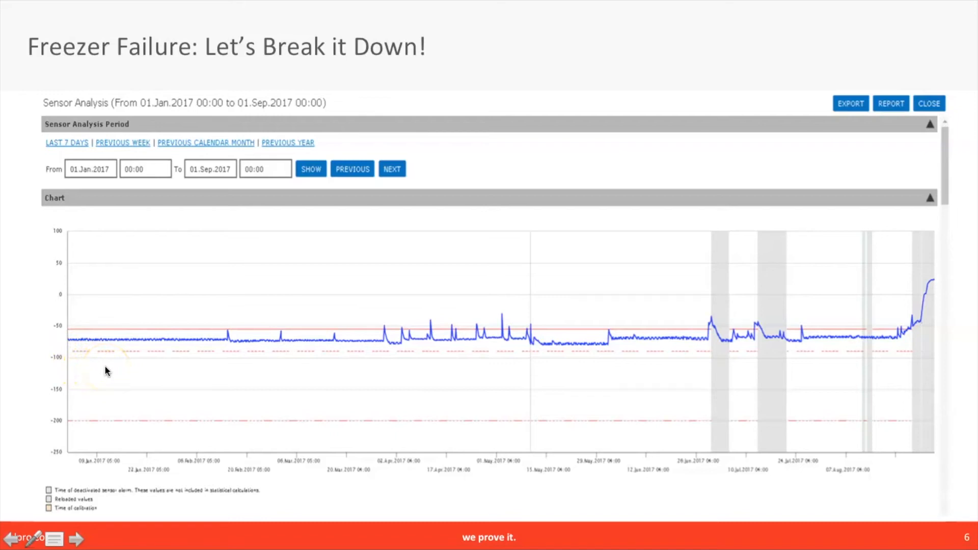
{"action": "mouse_move", "coordinate": [261, 347]}
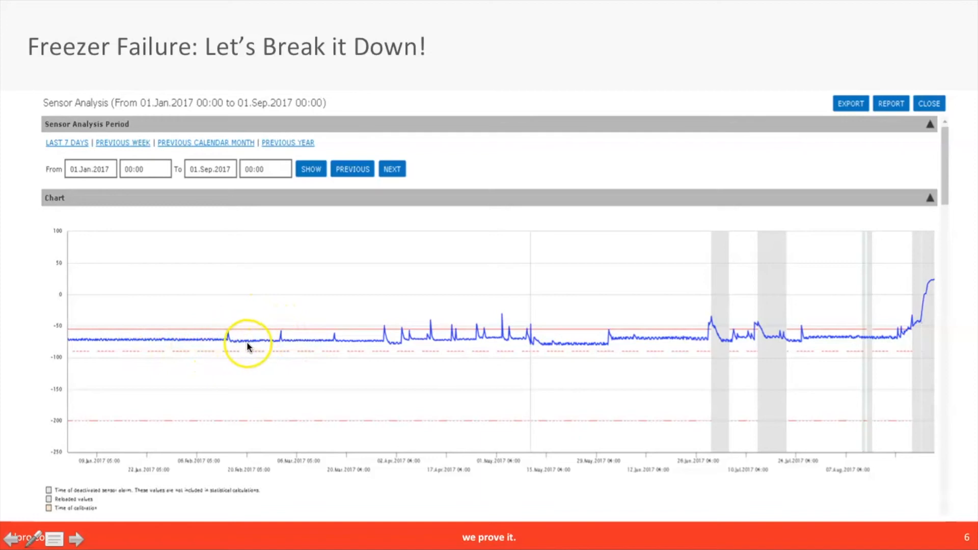
{"action": "mouse_move", "coordinate": [316, 325]}
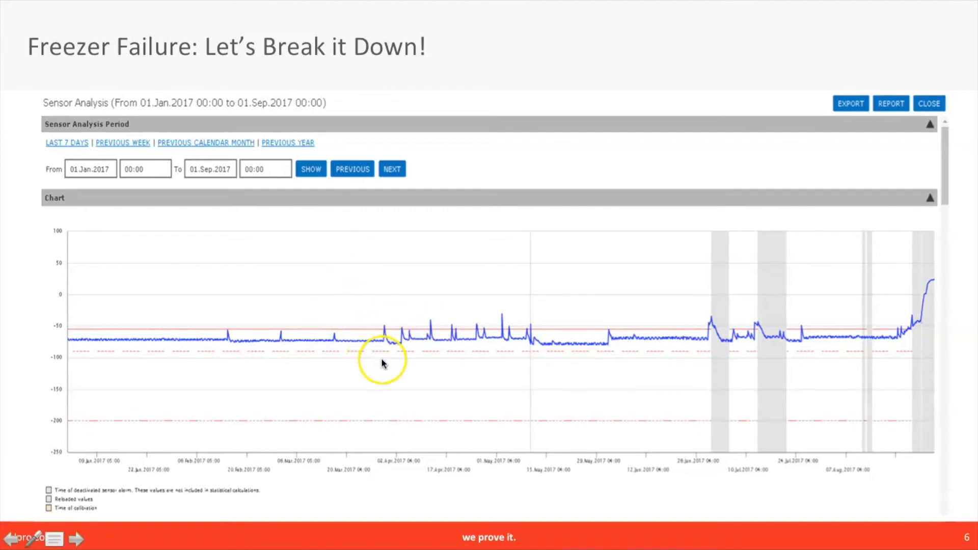
{"action": "mouse_move", "coordinate": [472, 298]}
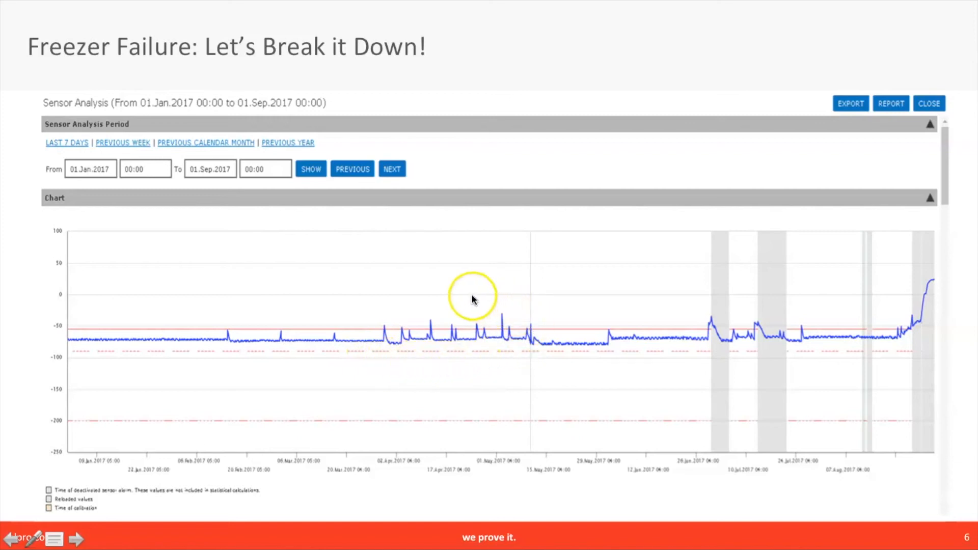
{"action": "mouse_move", "coordinate": [459, 364]}
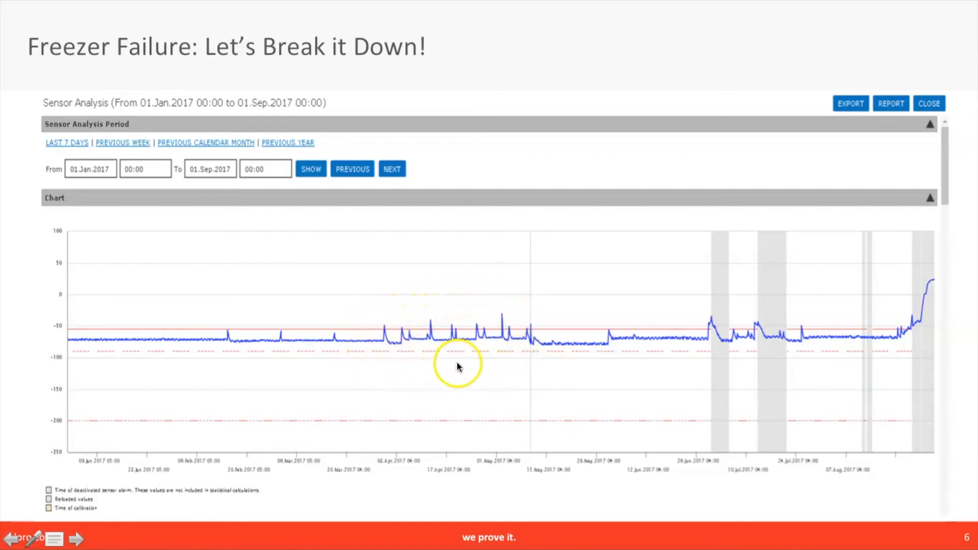
{"action": "mouse_move", "coordinate": [538, 325]}
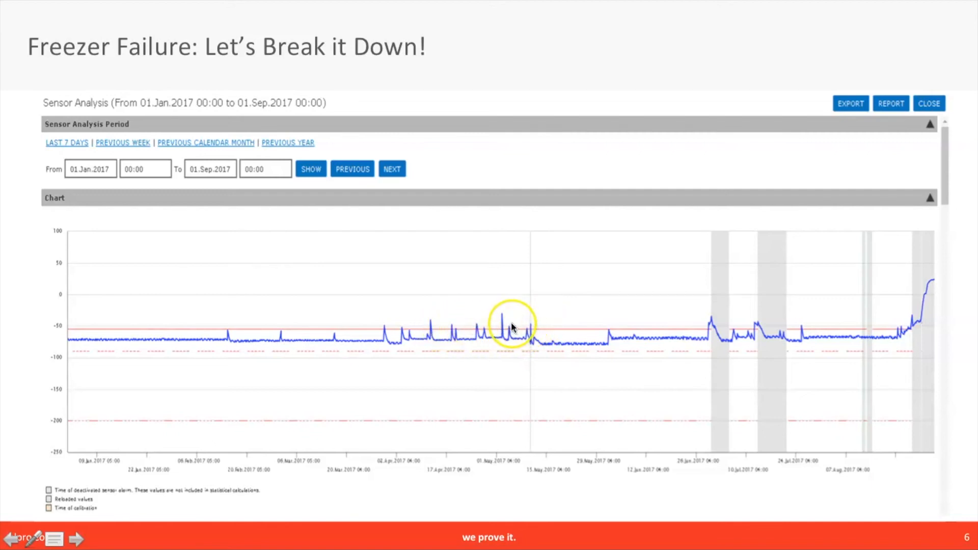
{"action": "mouse_move", "coordinate": [512, 327]}
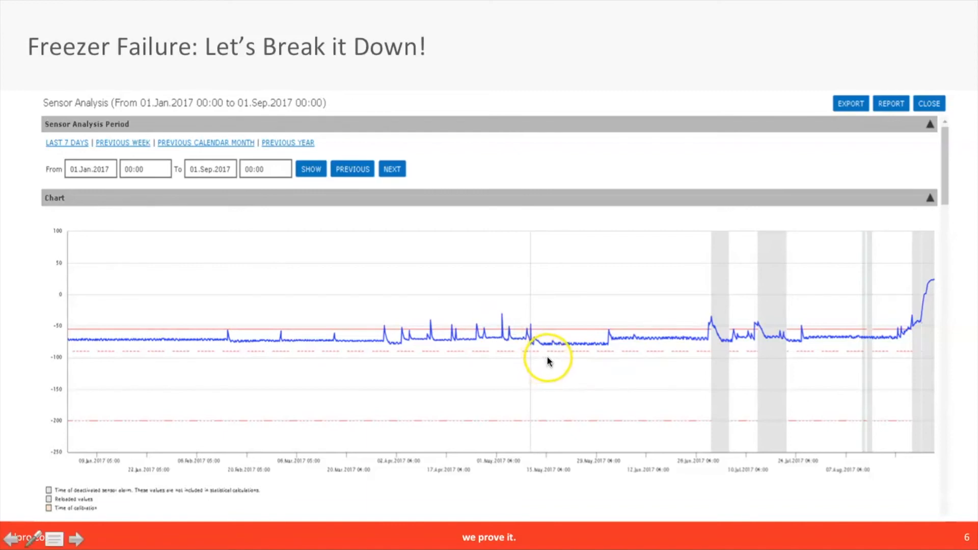
{"action": "mouse_move", "coordinate": [633, 340]}
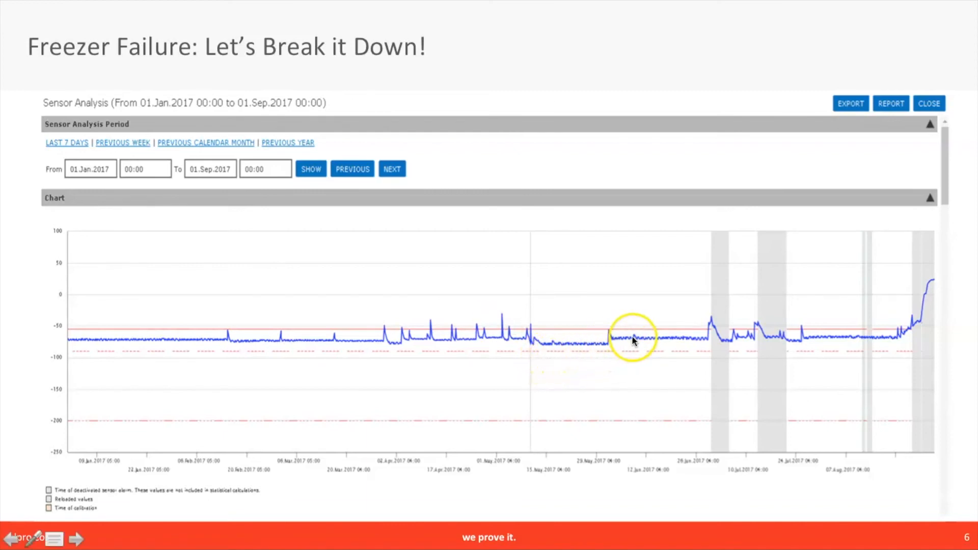
{"action": "mouse_move", "coordinate": [676, 340]}
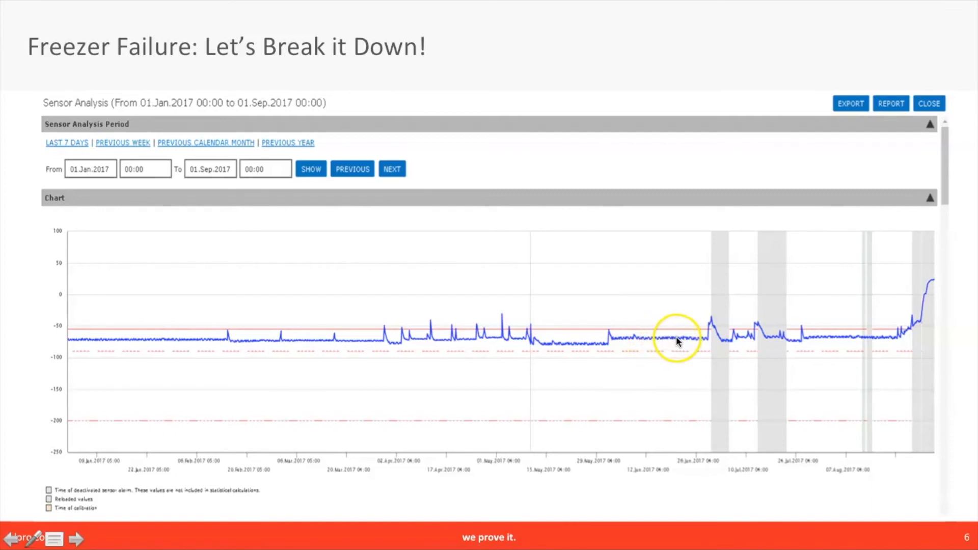
{"action": "mouse_move", "coordinate": [715, 325]}
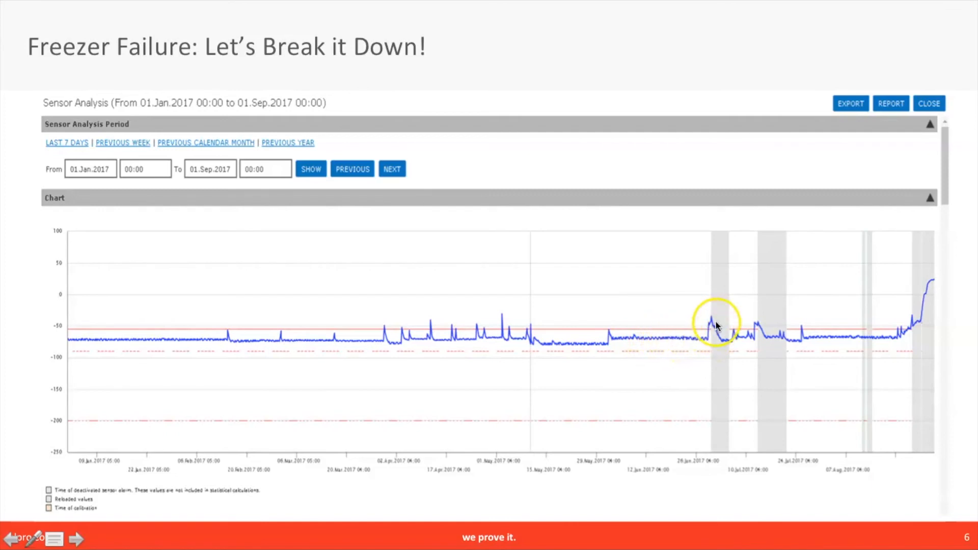
{"action": "mouse_move", "coordinate": [767, 328]}
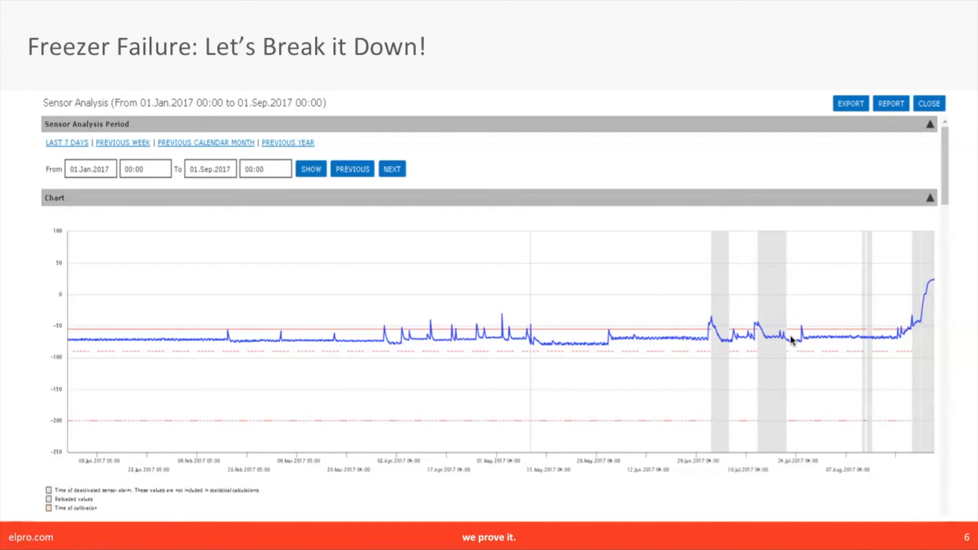
{"action": "mouse_move", "coordinate": [800, 339]}
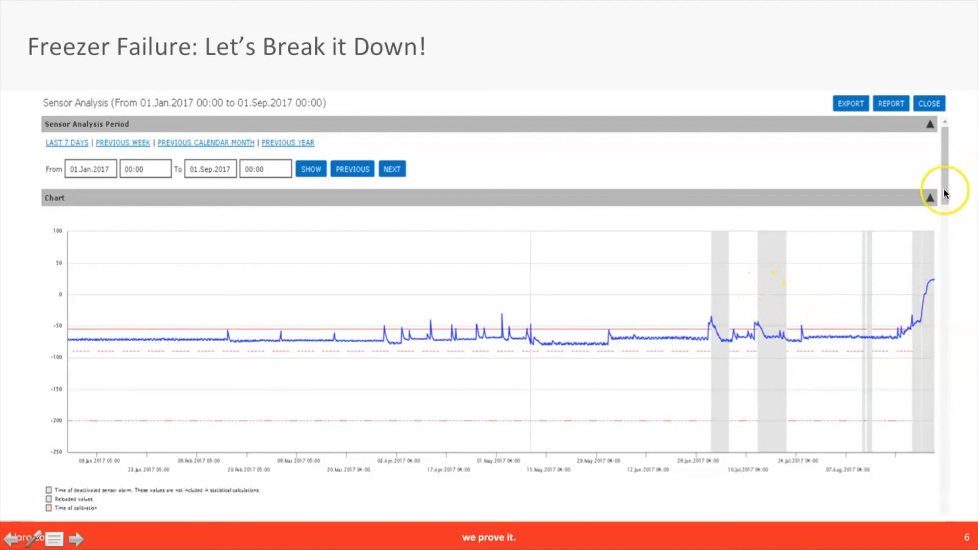
{"action": "mouse_move", "coordinate": [970, 315]}
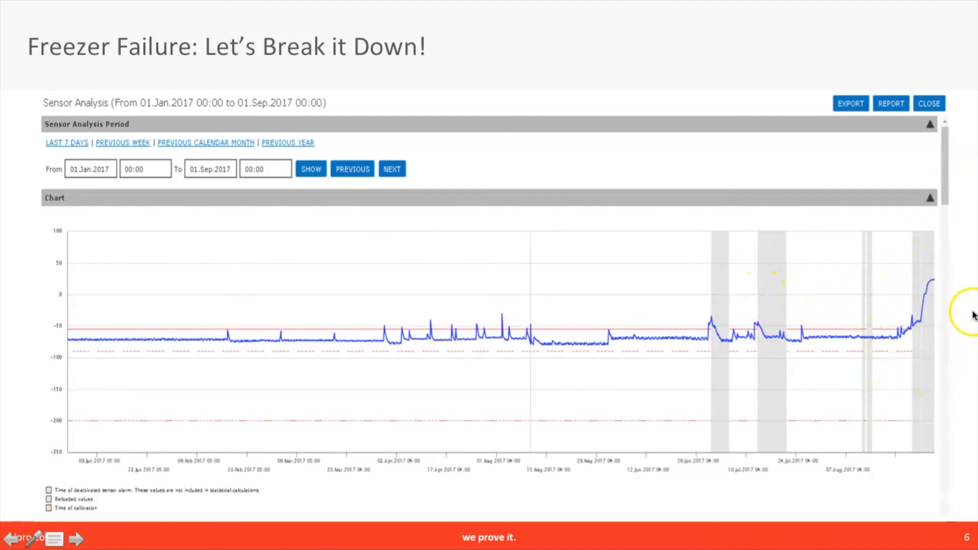
{"action": "mouse_move", "coordinate": [905, 355]}
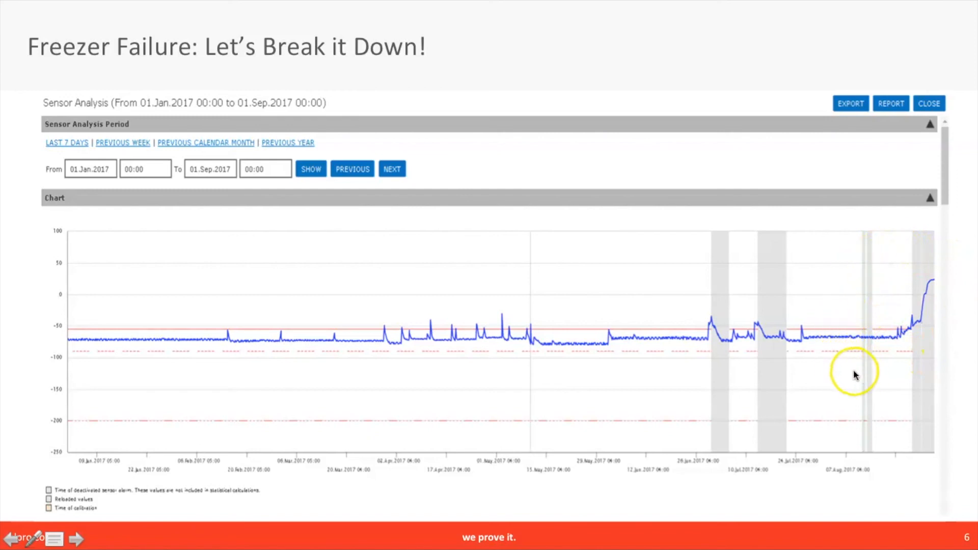
{"action": "mouse_move", "coordinate": [865, 377]}
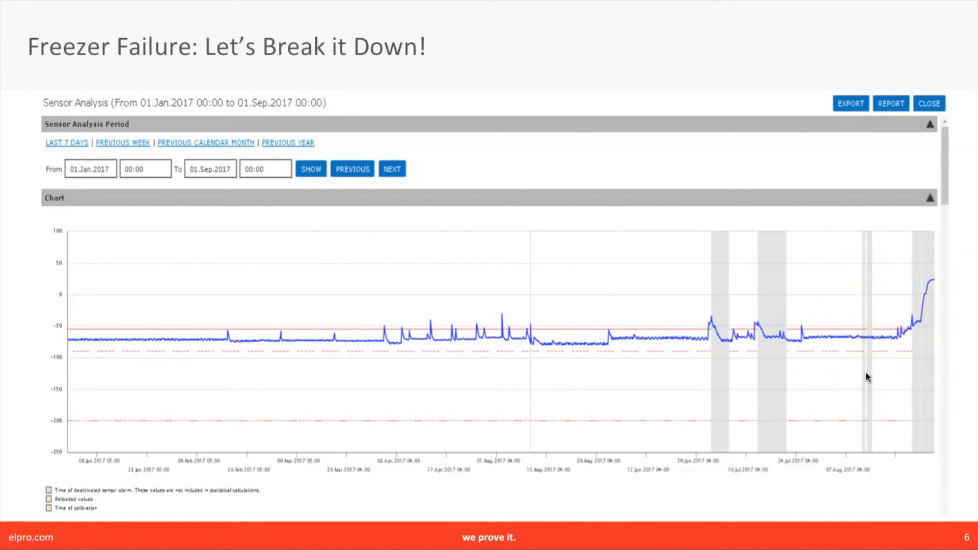